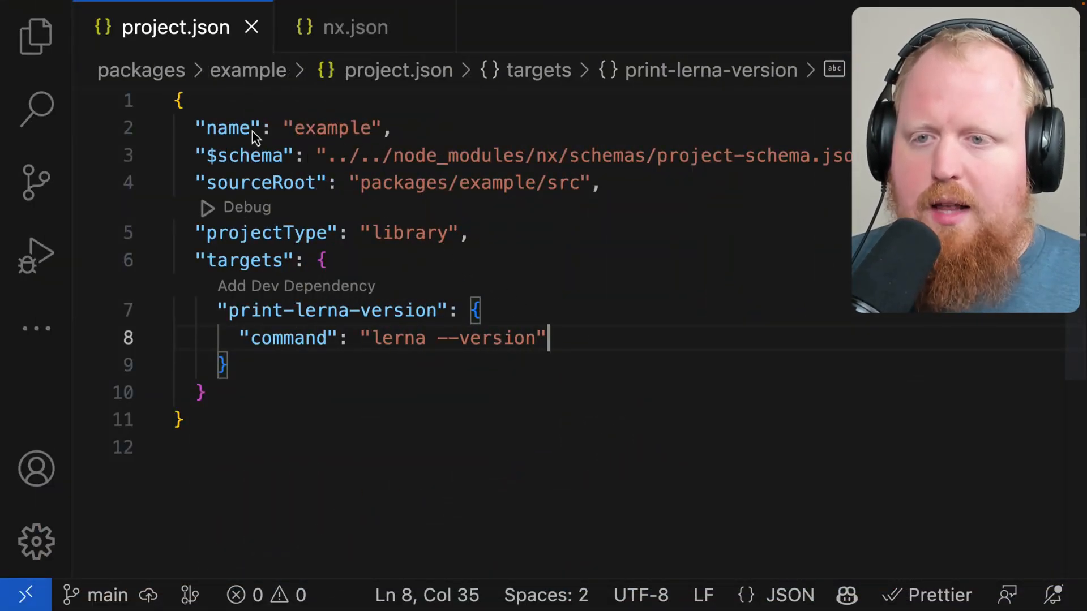
Point out lerna in the target command, then the print-lerna-version entry in nx.json cacheableOperations
{"action": "double_click", "coordinate": [333, 128]}
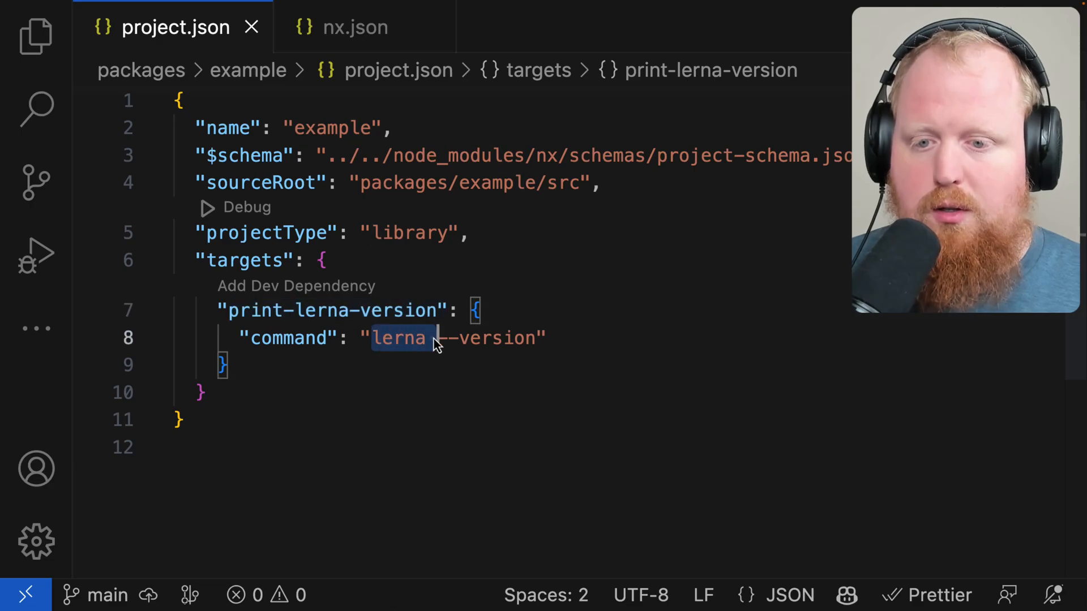
{"action": "left_click", "coordinate": [354, 27]}
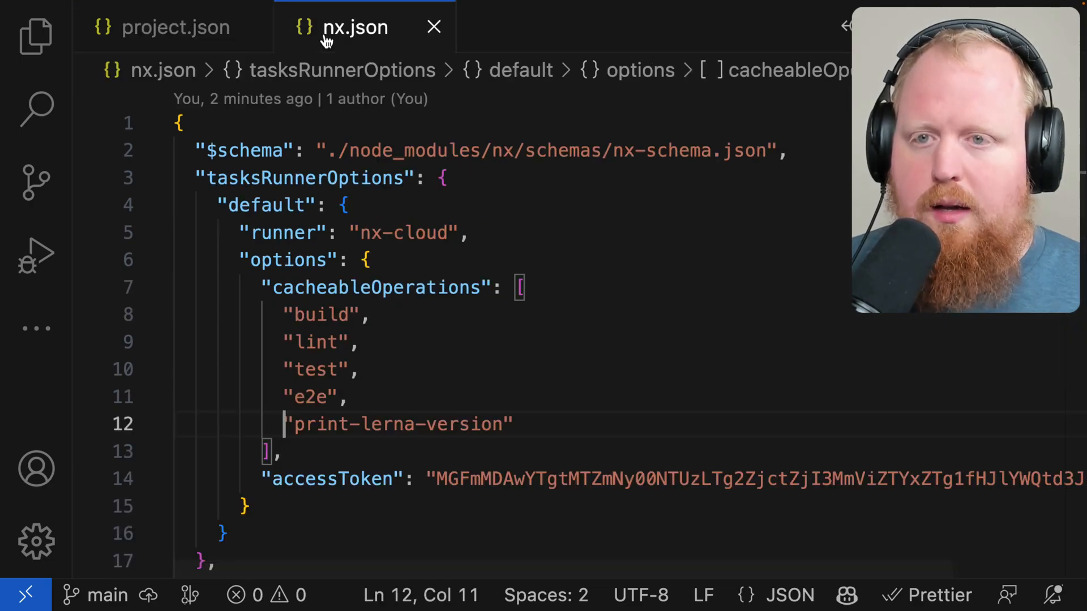
{"action": "double_click", "coordinate": [319, 424]}
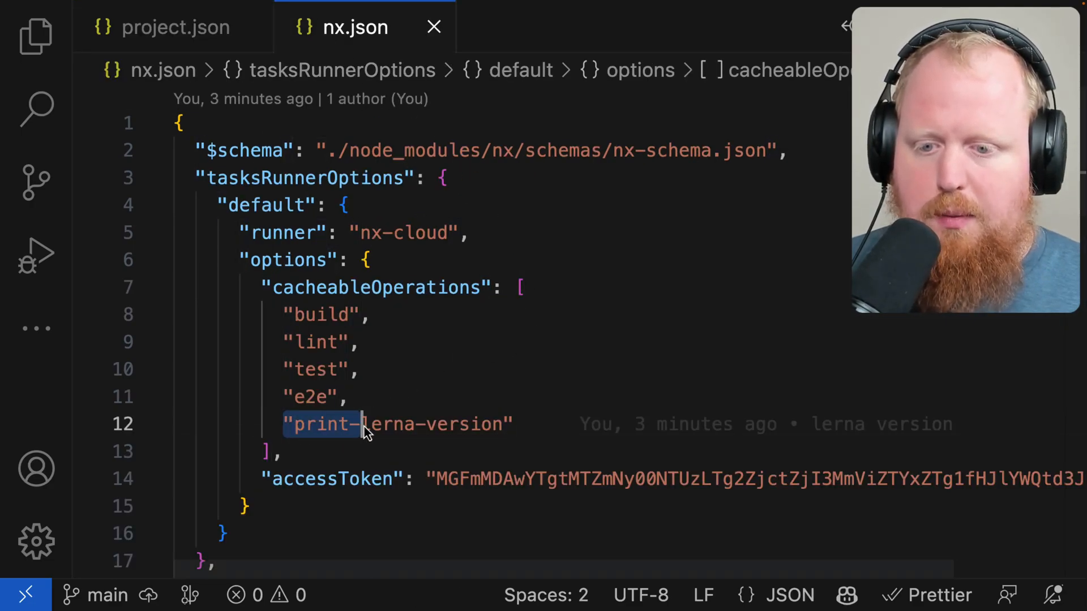
{"action": "double_click", "coordinate": [395, 425]}
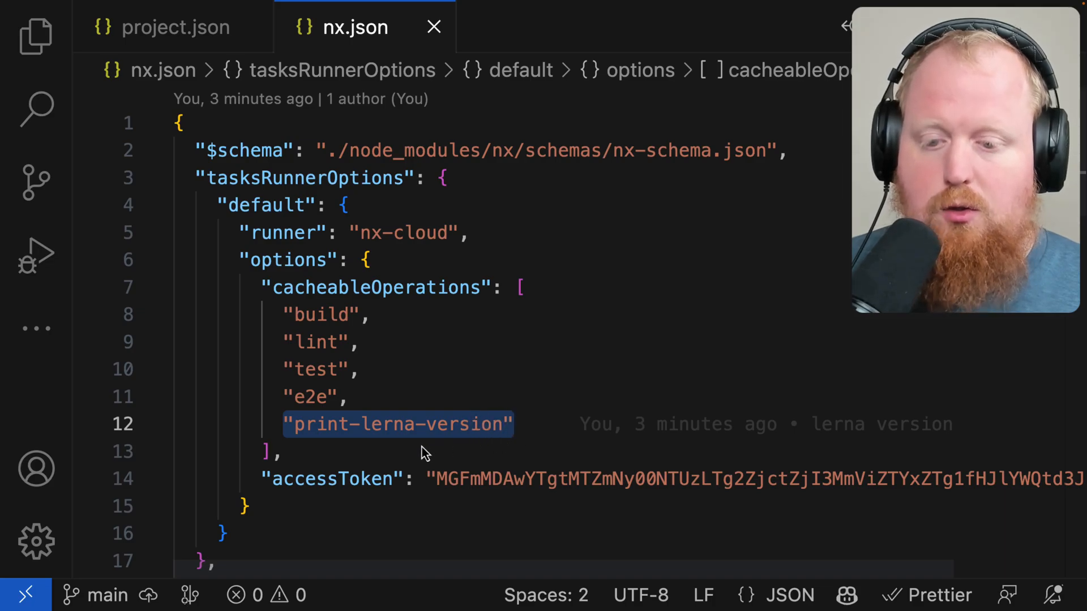
{"action": "mouse_move", "coordinate": [366, 448]}
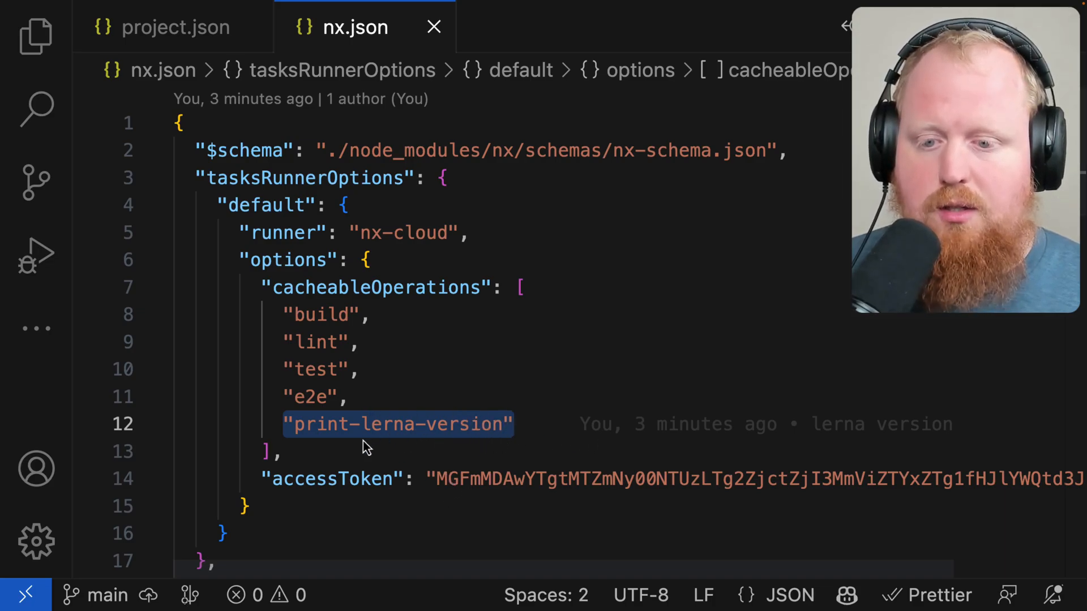
Run nx print-lerna-version in the terminal to print 6.6.2, then rerun it for the cached result
{"action": "left_click", "coordinate": [175, 27]}
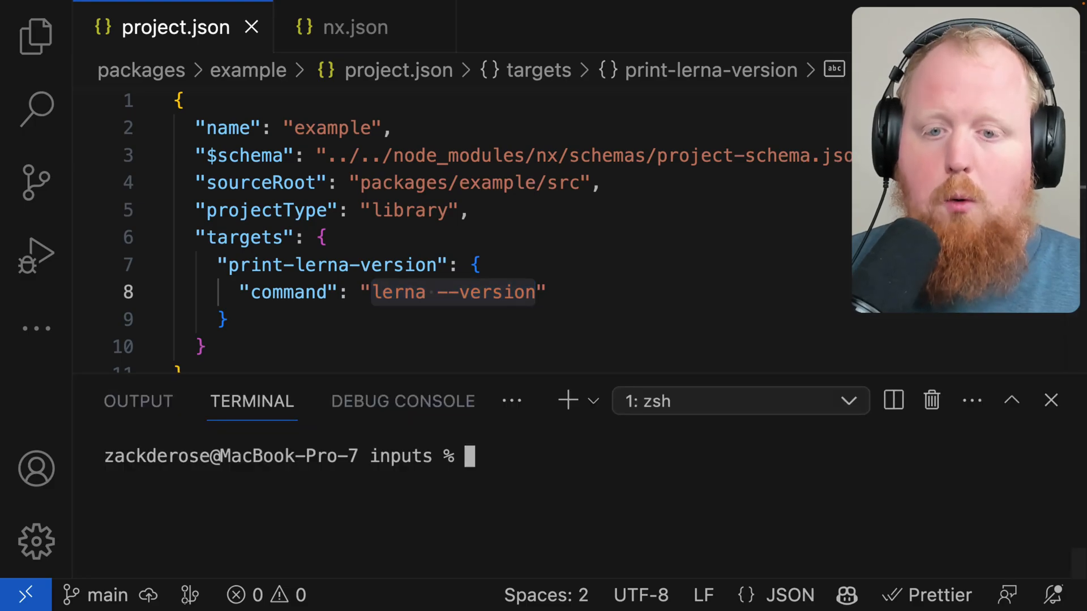
{"action": "type", "text": "nx print-0l"}
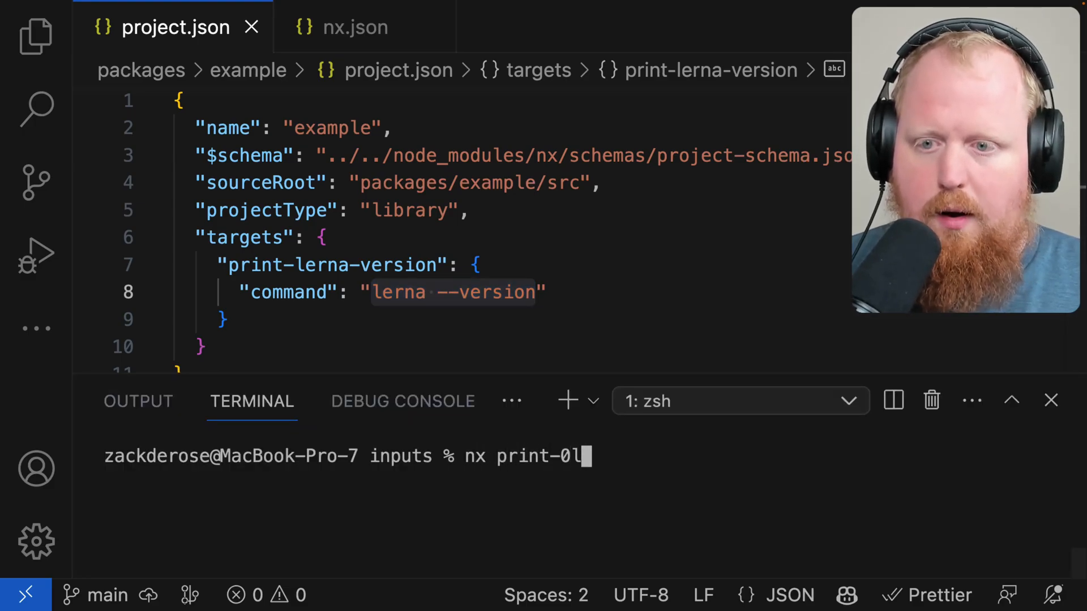
{"action": "key", "text": "Enter"}
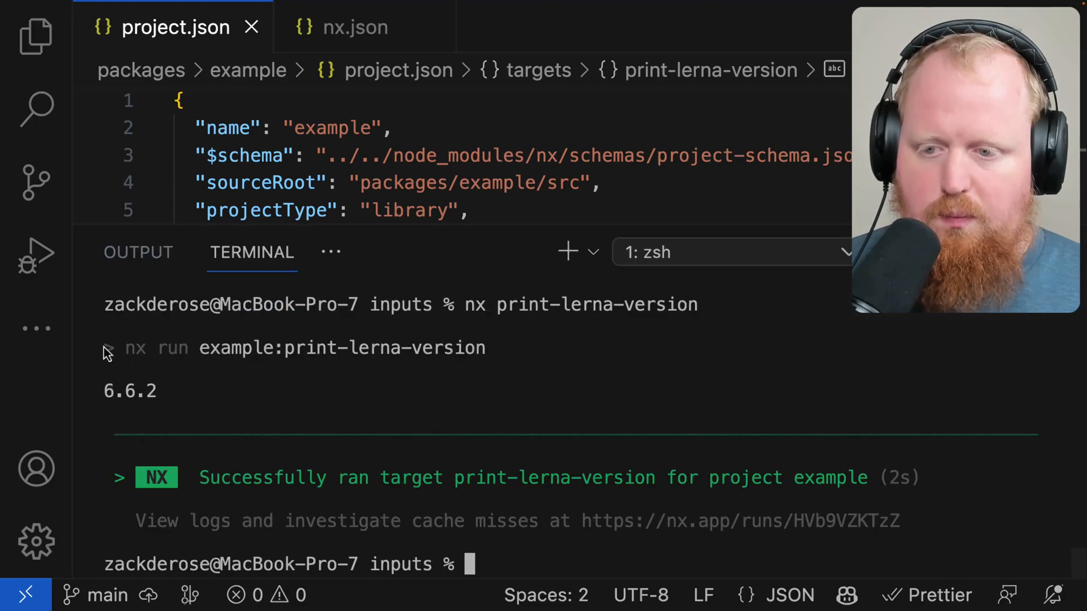
{"action": "double_click", "coordinate": [129, 392]}
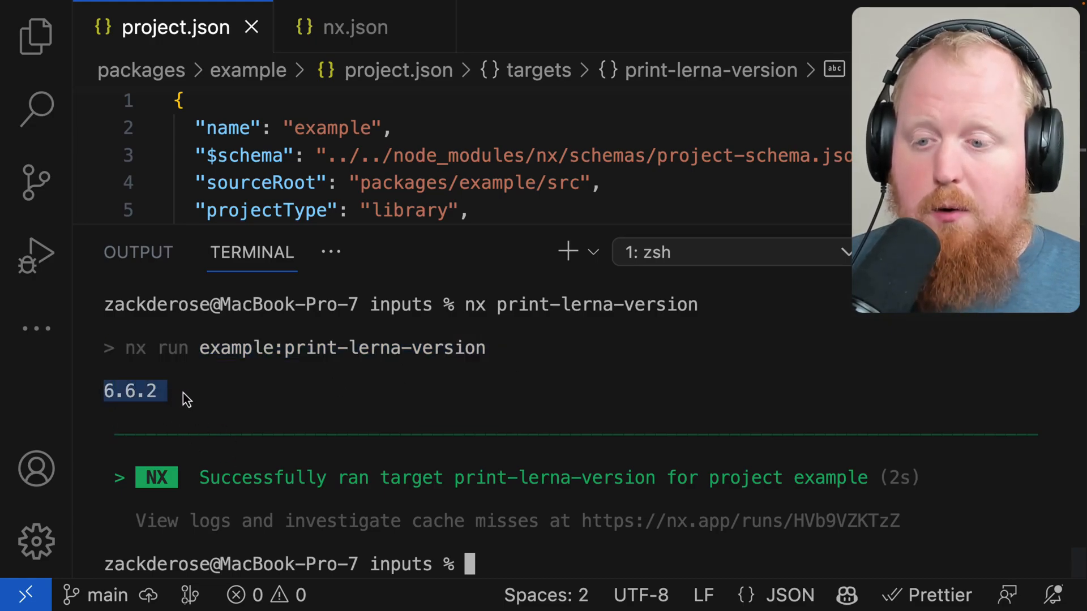
{"action": "type", "text": "nx print-lerna-version"}
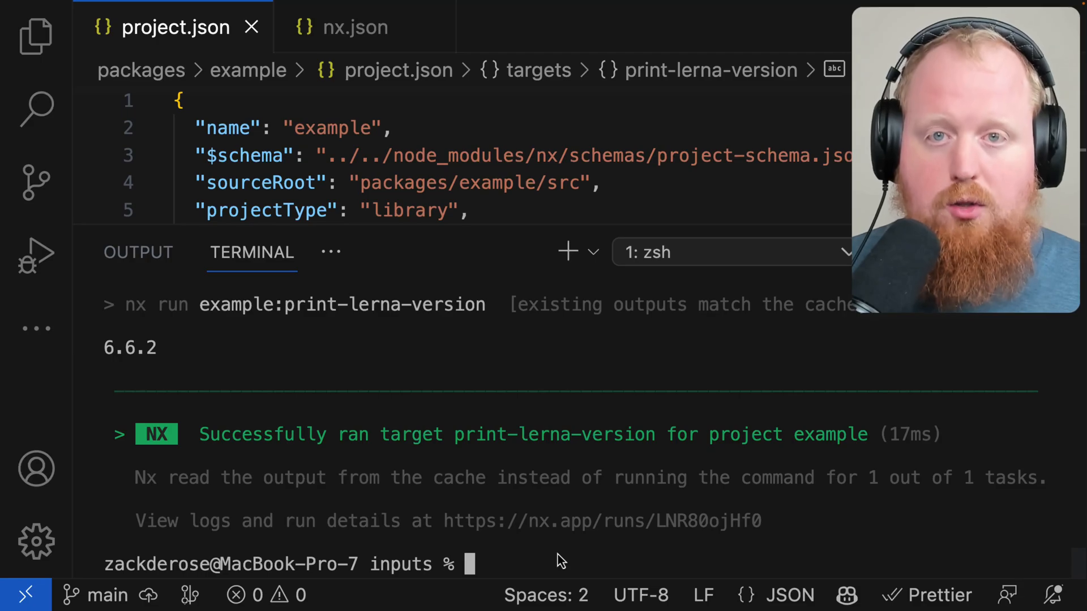
With Source Control showing changes, run npm add -d lodash in the terminal
{"action": "left_click", "coordinate": [35, 181]}
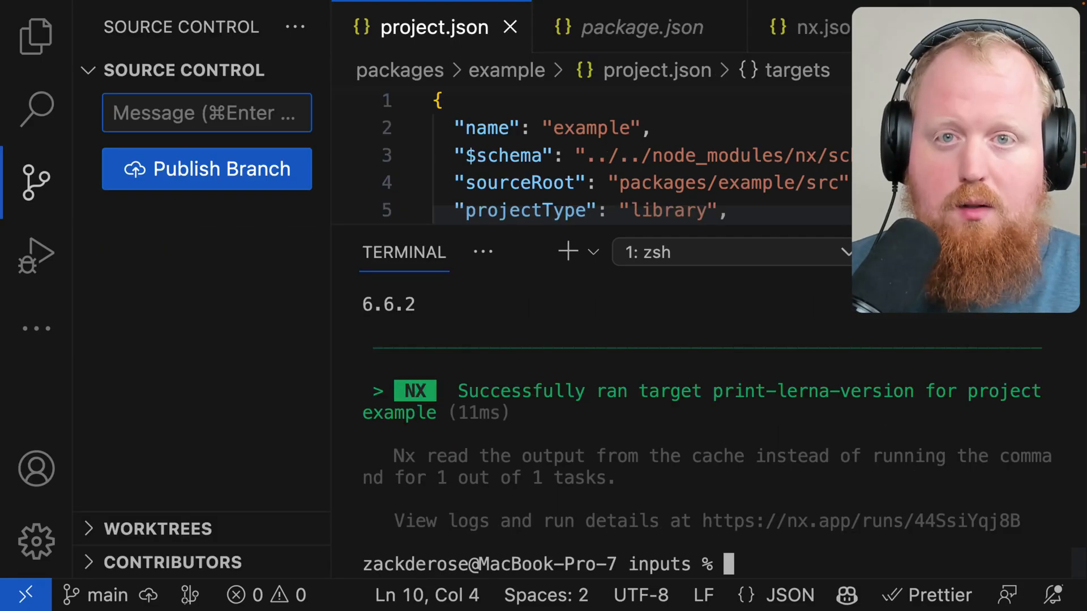
{"action": "type", "text": "npm a"}
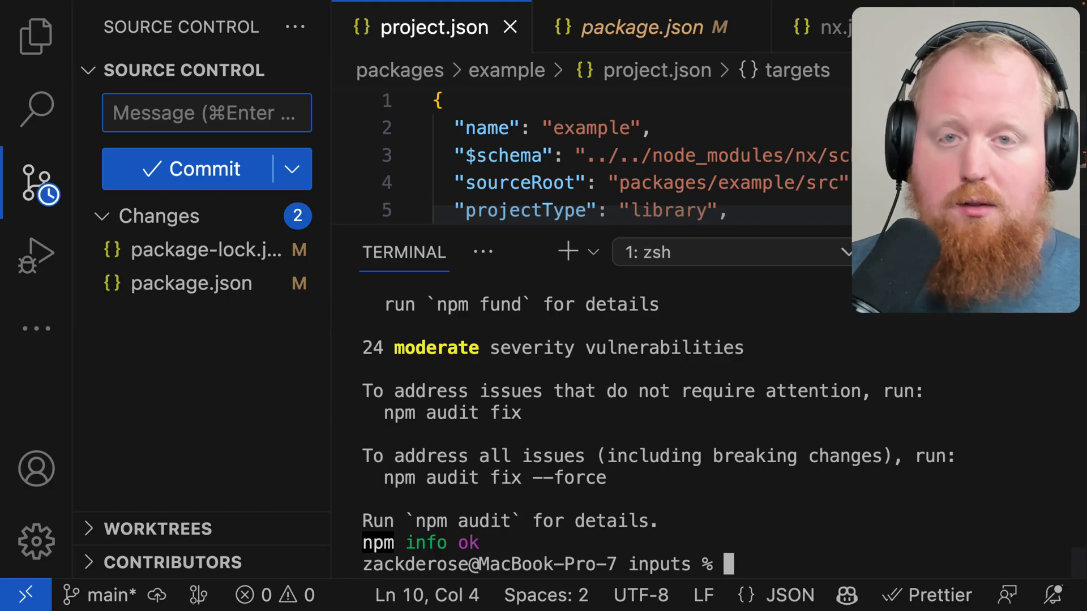
{"action": "type", "text": "npm add -d lodash"}
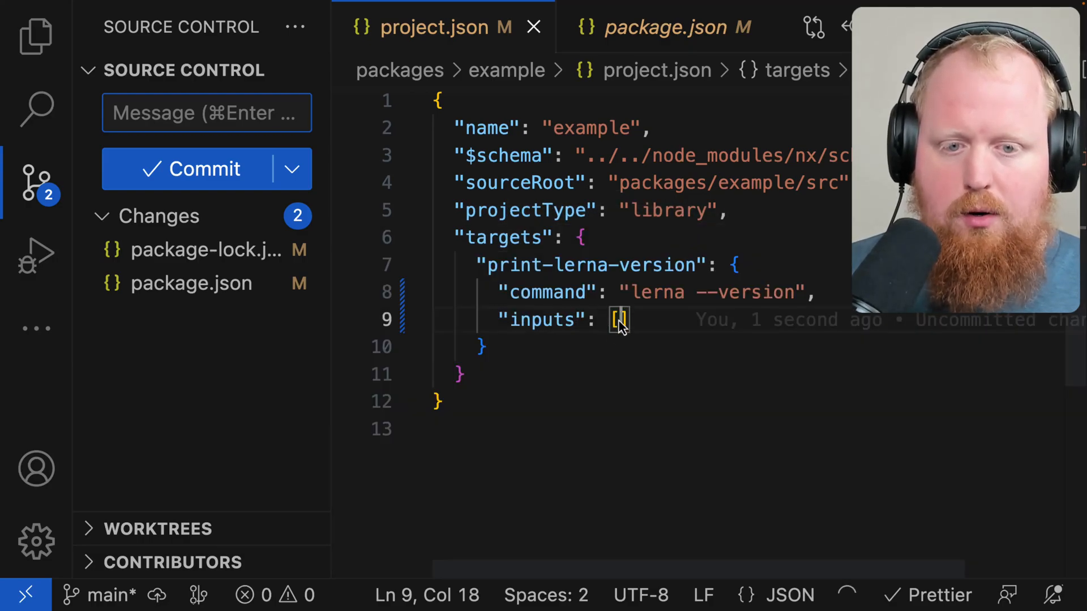
Set the target's inputs to { "externalDependencies": ["lerna"] } in project.json
{"action": "type", "text": "{ \"externalDependencies\": [\"lerna\"] }]"}
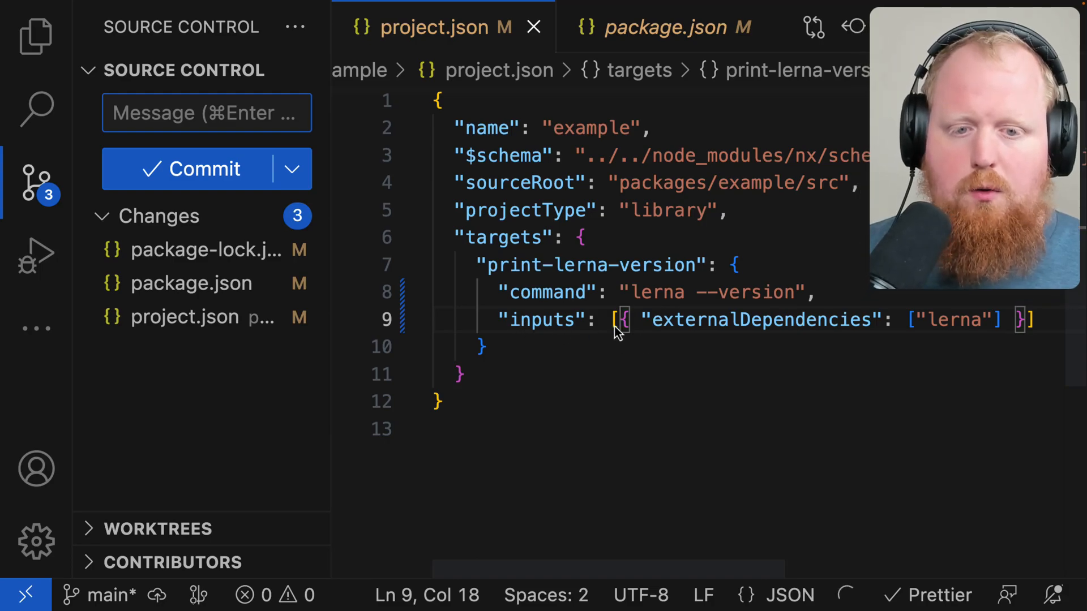
{"action": "left_click_drag", "start_coordinate": [621, 320], "coordinate": [1019, 319]}
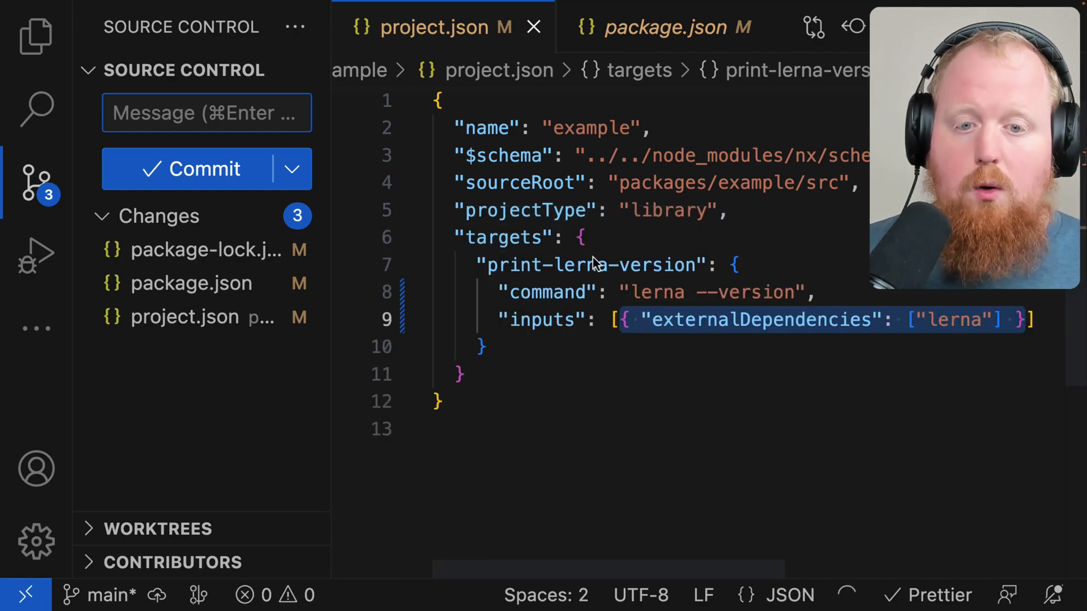
{"action": "mouse_move", "coordinate": [752, 414]}
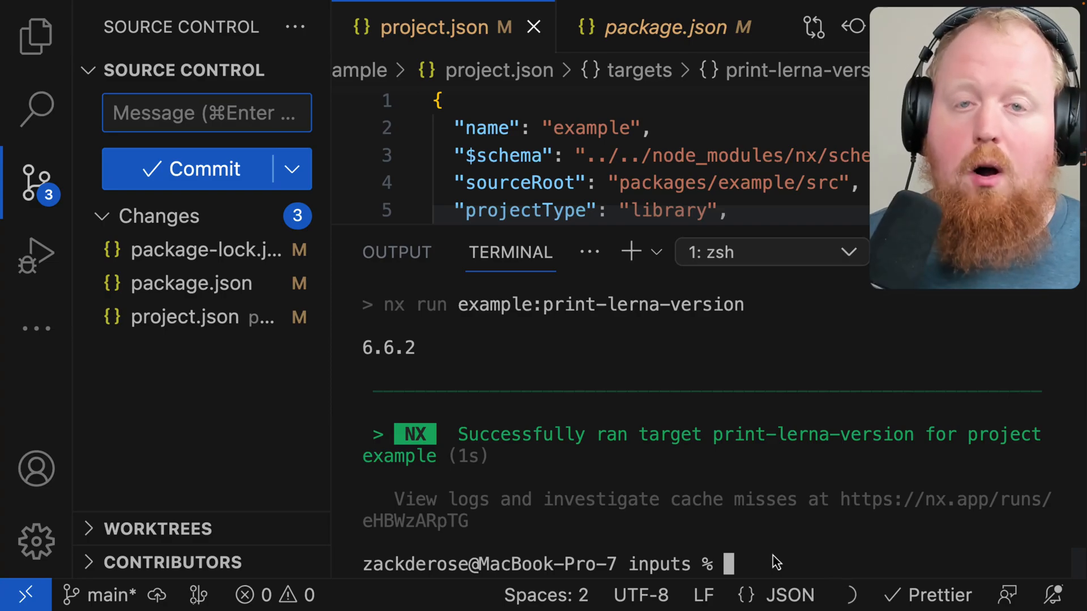
Run npm add -d lodash and npm add -d lerna in the terminal to test the cache
{"action": "type", "text": "npm add -d lodash"}
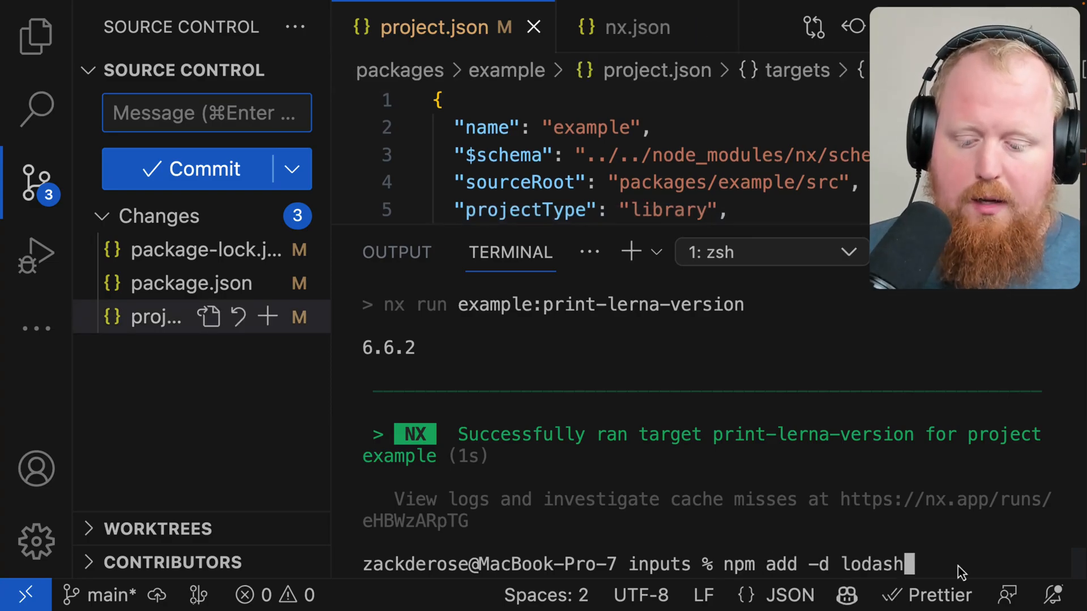
{"action": "type", "text": "@3"}
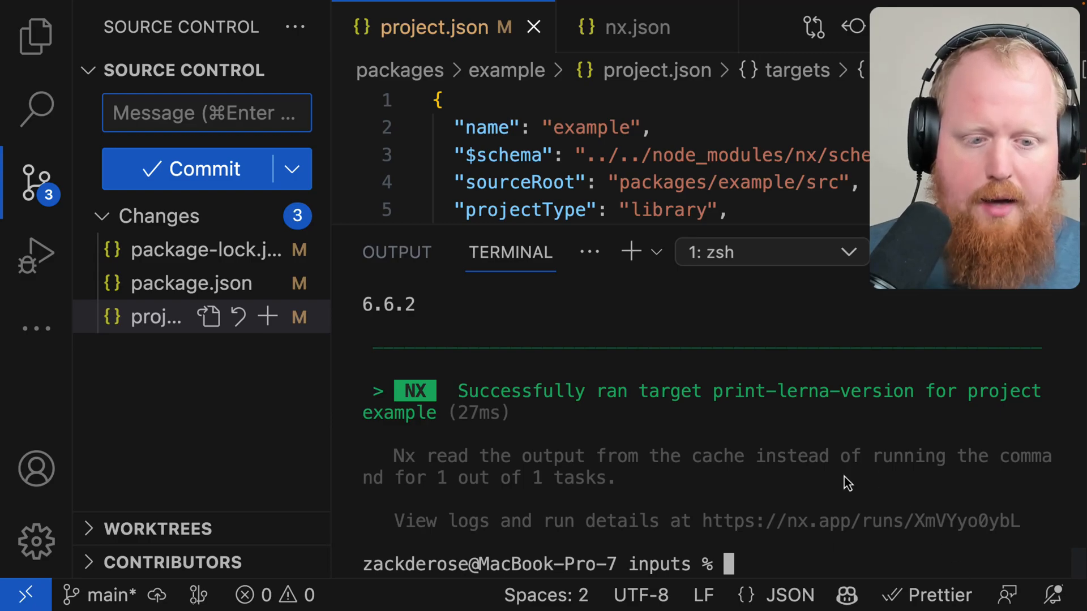
{"action": "type", "text": "npm add -d lerna"}
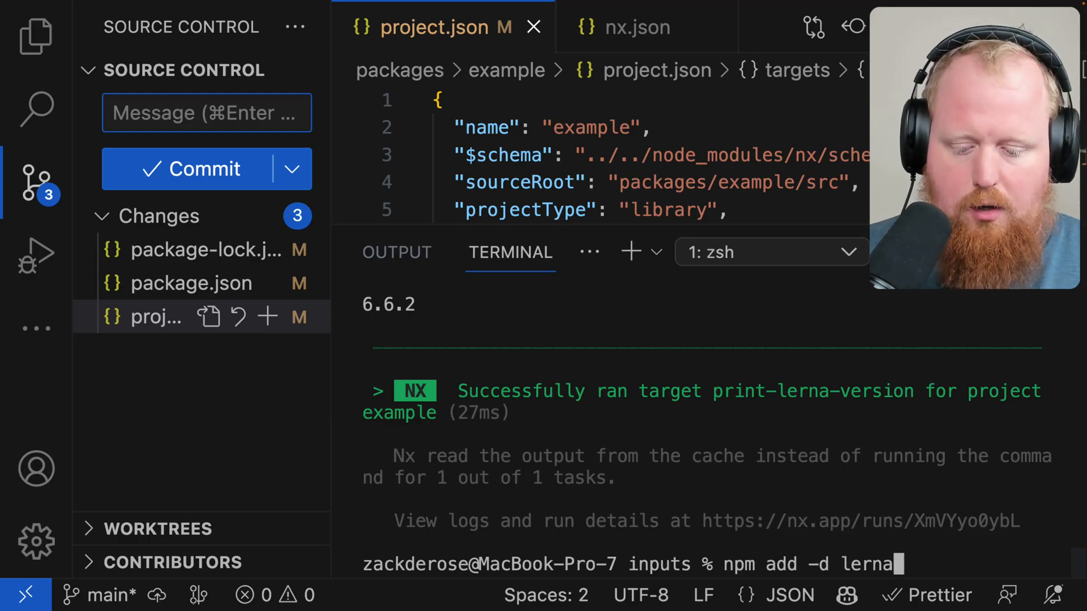
{"action": "type", "text": "@la"}
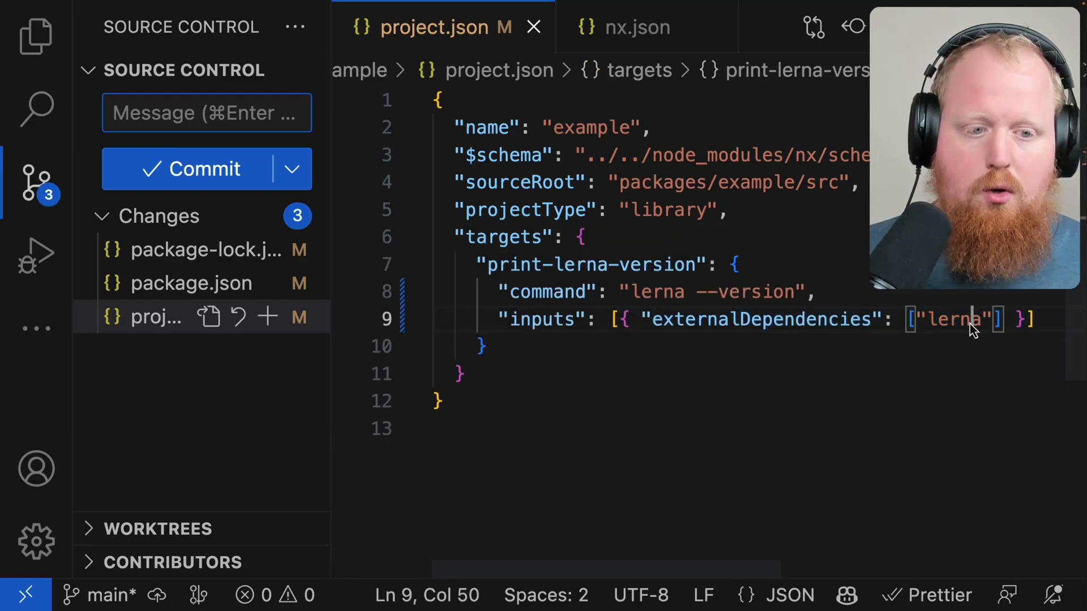
Add a runtime input of "lerna --version" after the externalDependencies entry
{"action": "double_click", "coordinate": [761, 319]}
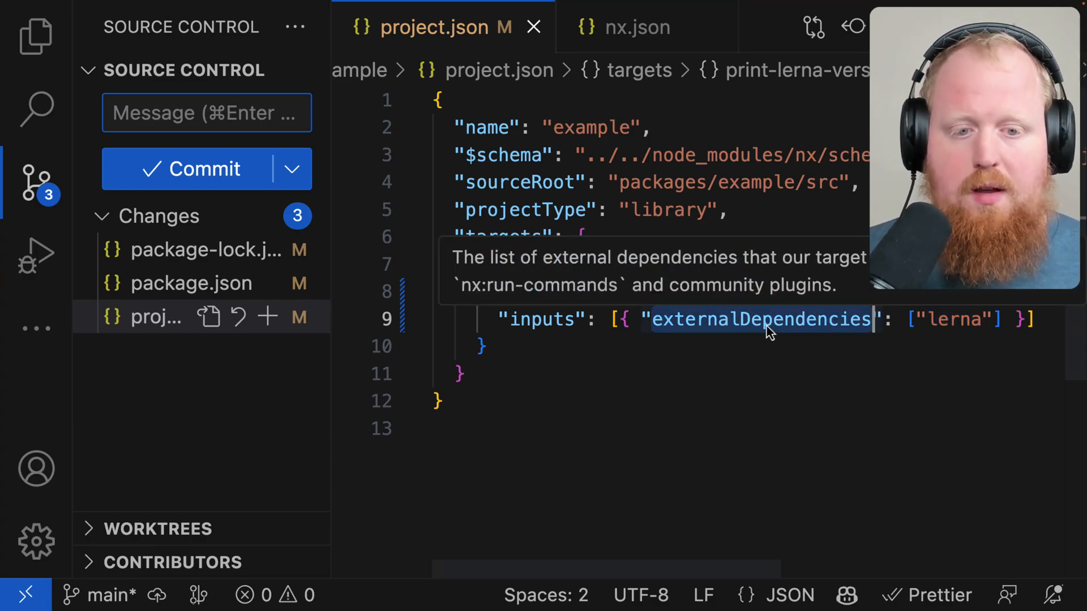
{"action": "mouse_move", "coordinate": [963, 329]}
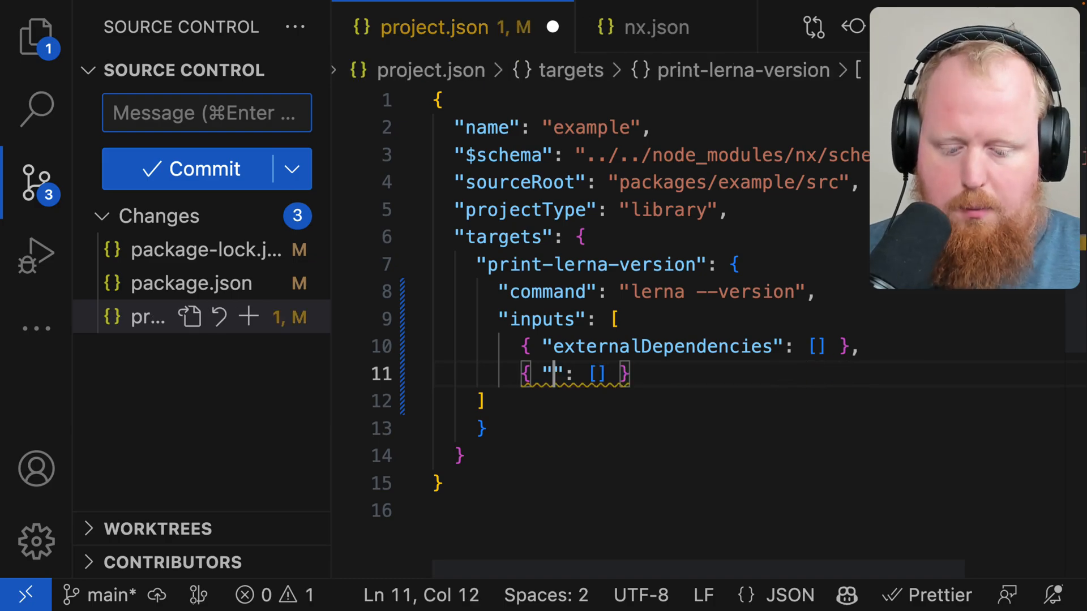
{"action": "type", "text": "runtime"}
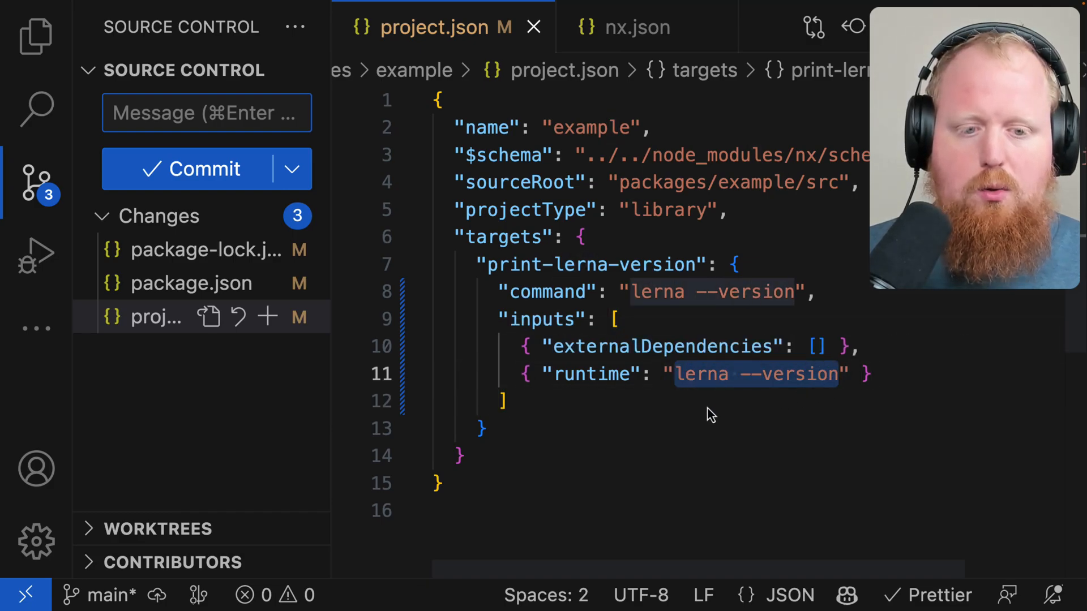
{"action": "mouse_move", "coordinate": [690, 382]}
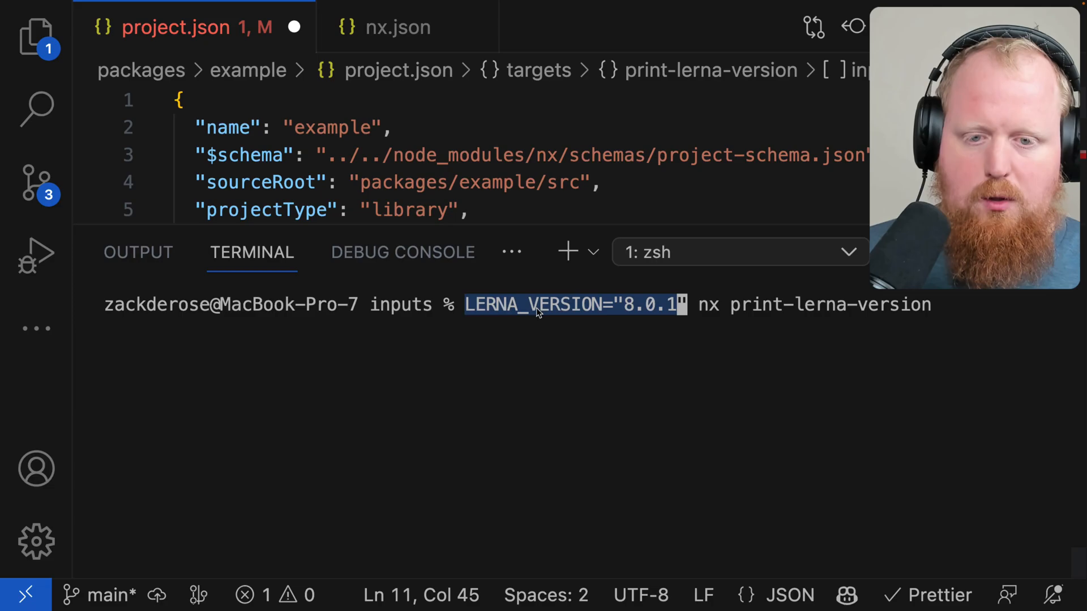
{"action": "mouse_move", "coordinate": [581, 324]}
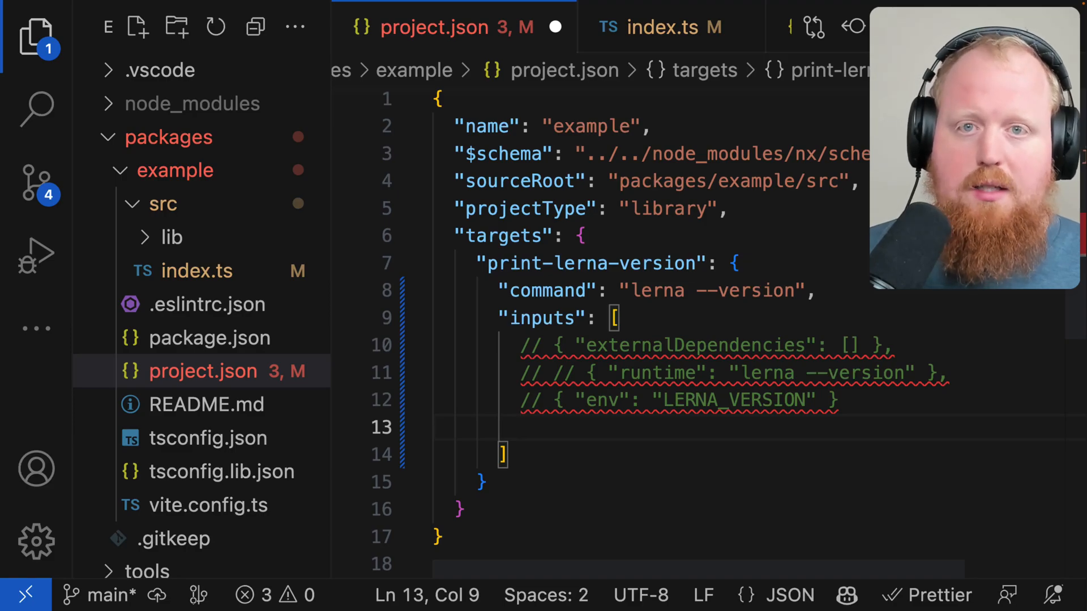
Make "{projectRoot}/src/index.ts" the target input and add a console.log to index.ts
{"action": "type", "text": "\"{projectRoot}/src/index.ts\""}
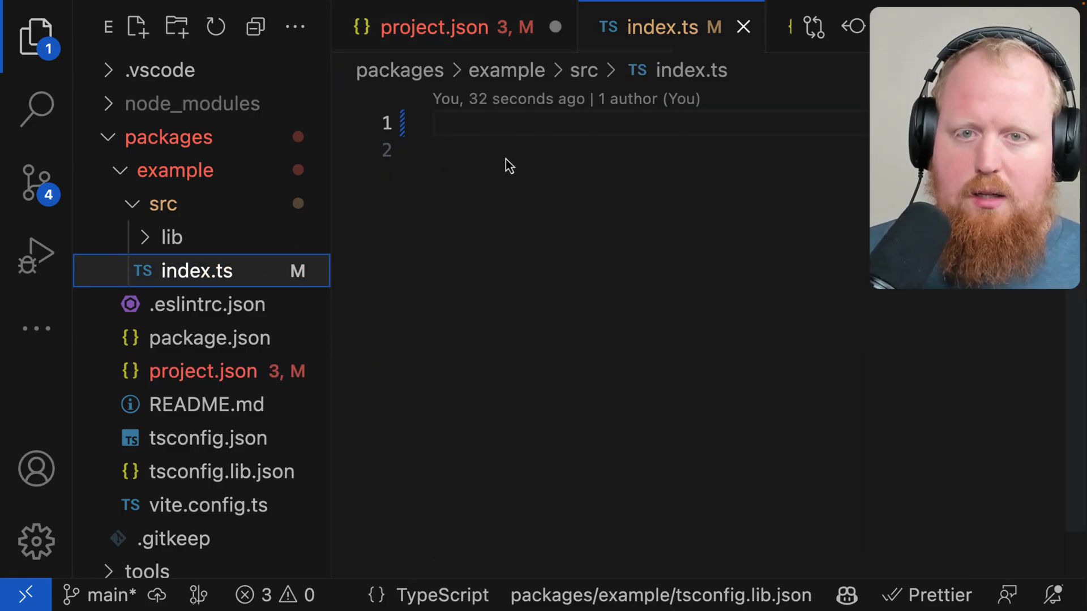
{"action": "left_click", "coordinate": [433, 27]}
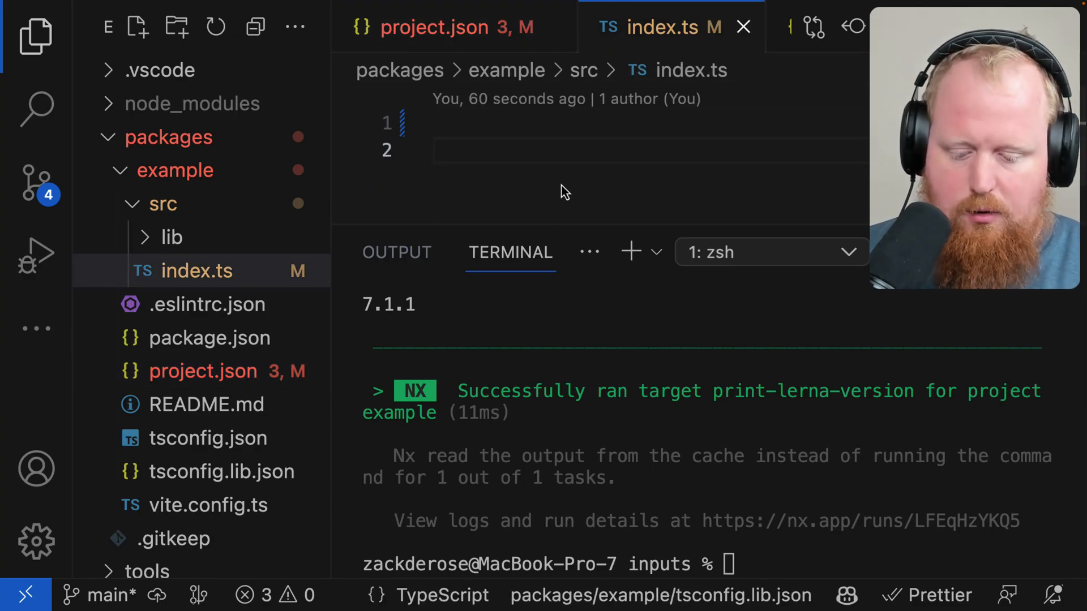
{"action": "type", "text": "console.log('Hello World!');"}
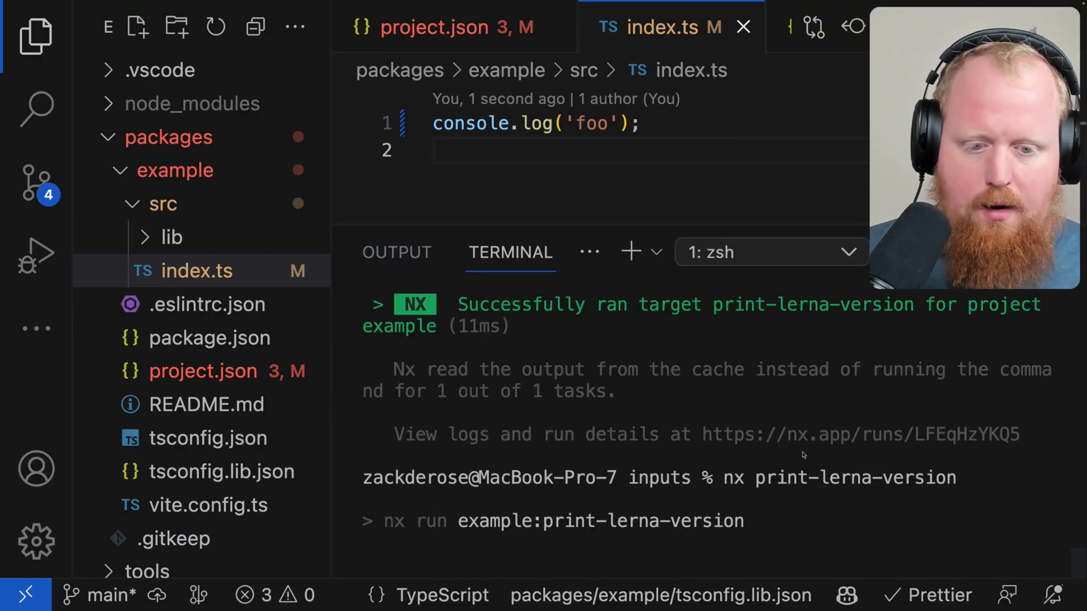
{"action": "left_click", "coordinate": [435, 27]}
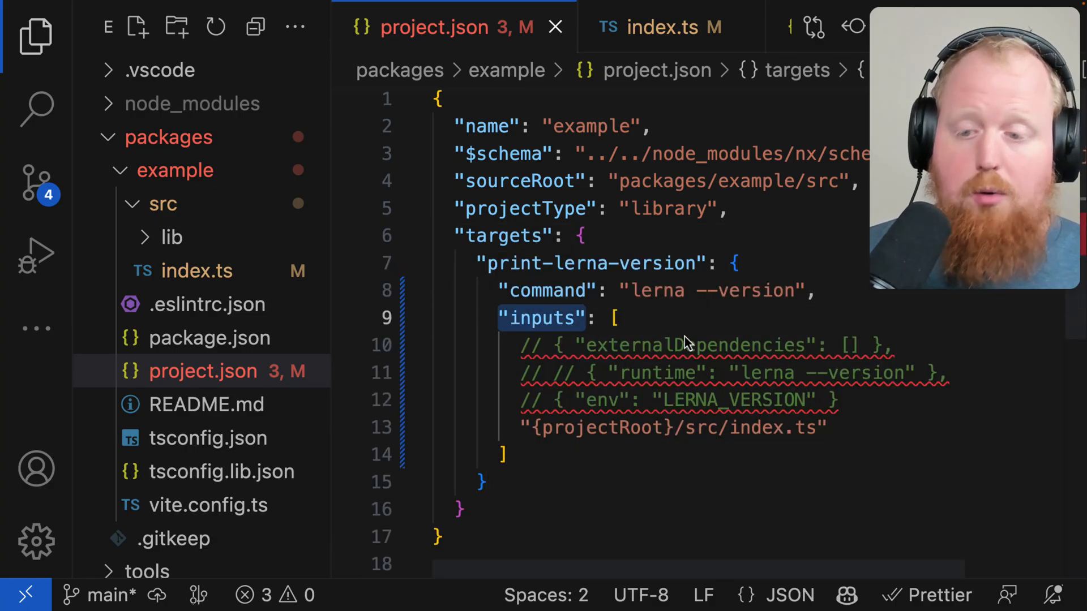
Show nx.json's targetDefaults and point out the build and lint defaults
{"action": "left_click", "coordinate": [156, 394]}
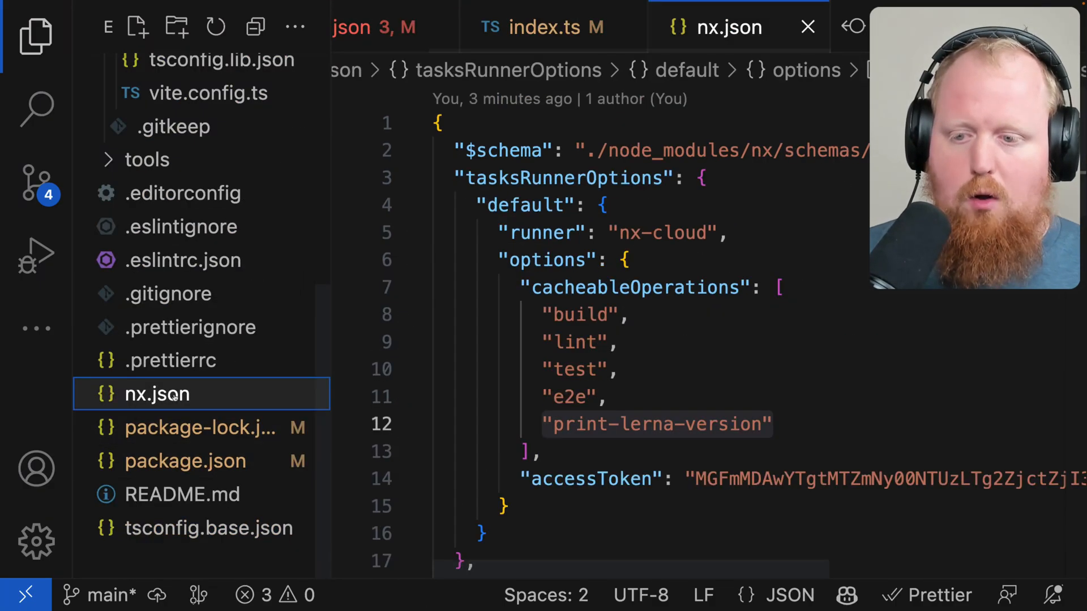
{"action": "scroll", "scroll_direction": "down", "scroll_amount": 3}
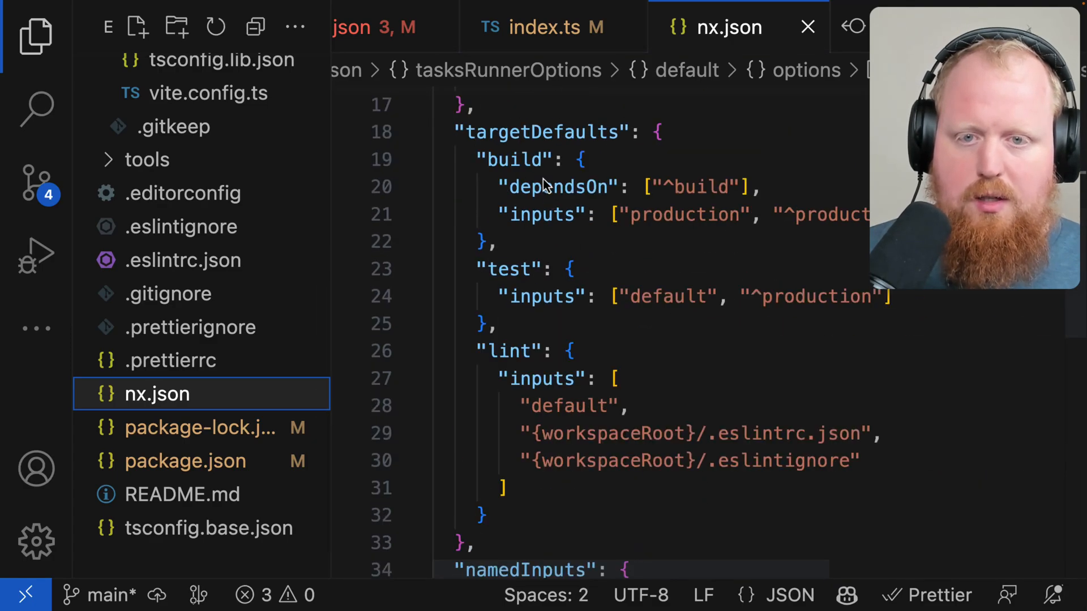
{"action": "double_click", "coordinate": [512, 160]}
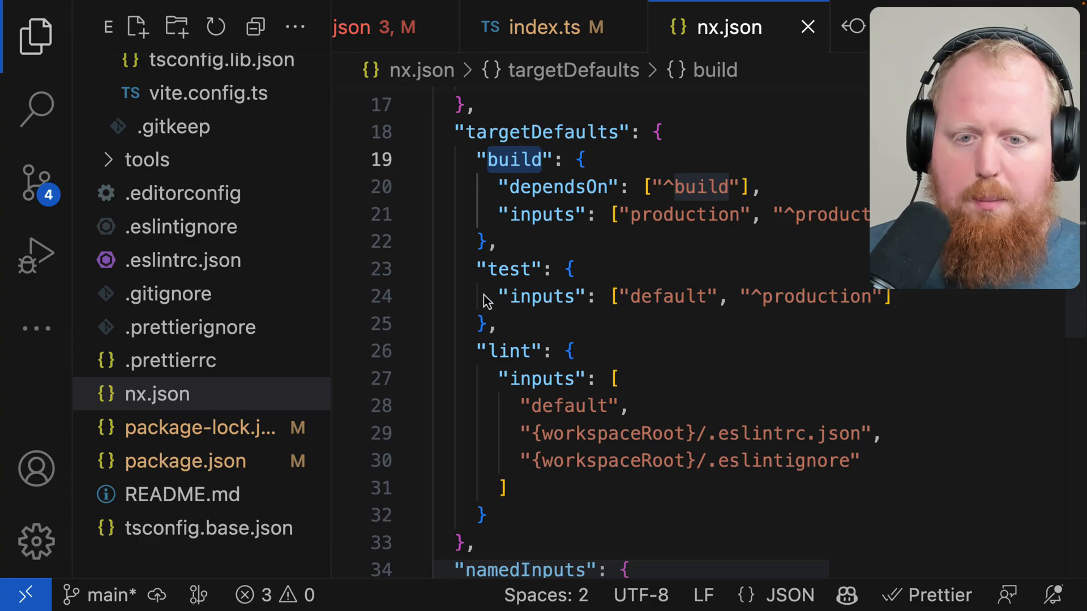
{"action": "left_click", "coordinate": [510, 351]}
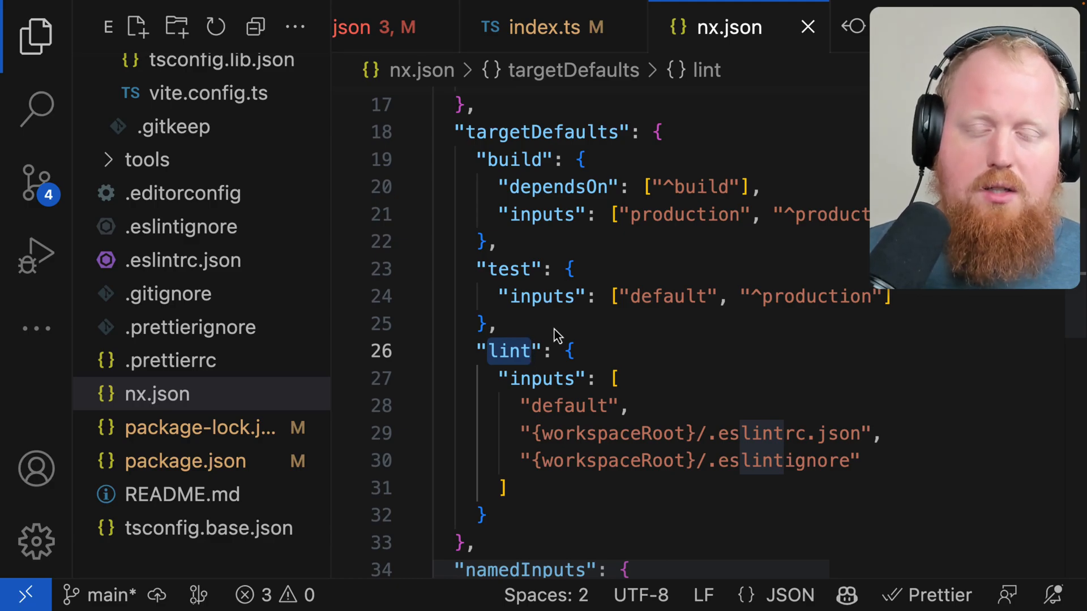
Point out build's dependsOn and the .eslintrc.json input of lint
{"action": "left_click", "coordinate": [558, 186]}
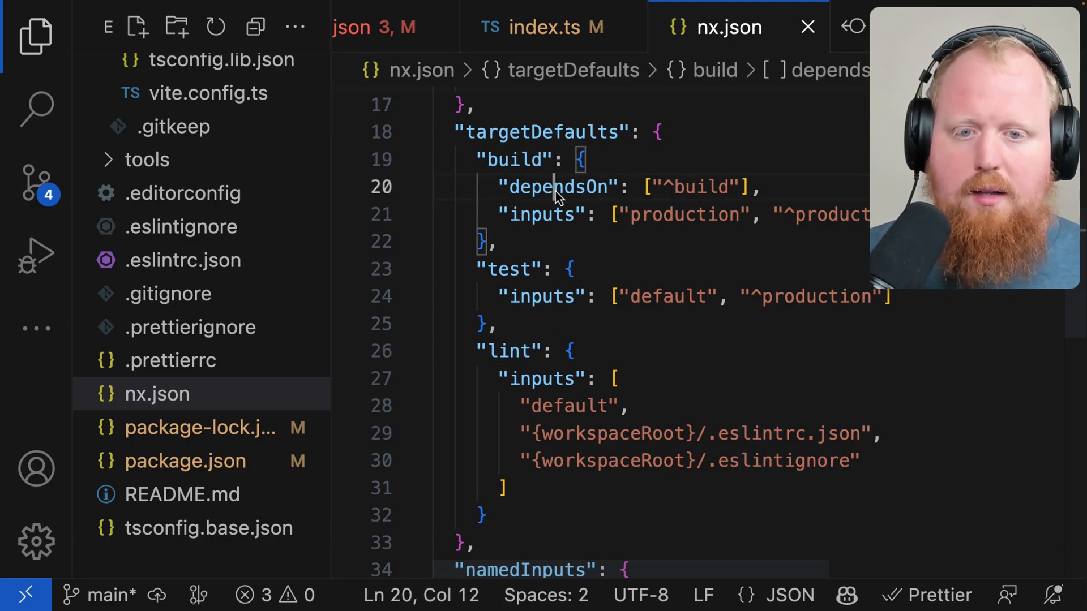
{"action": "double_click", "coordinate": [557, 187]}
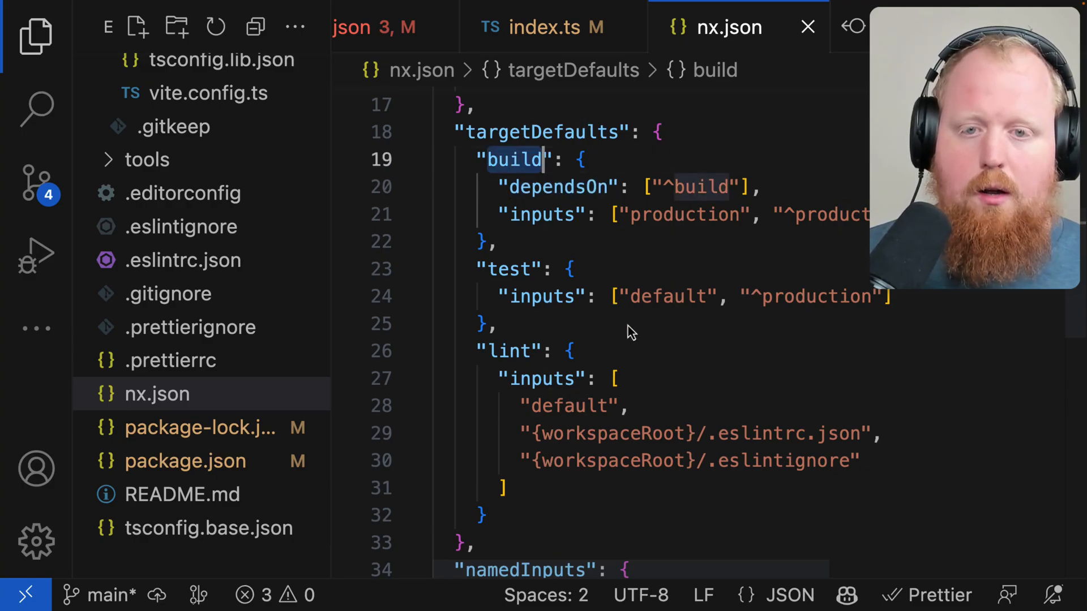
{"action": "mouse_move", "coordinate": [659, 374]}
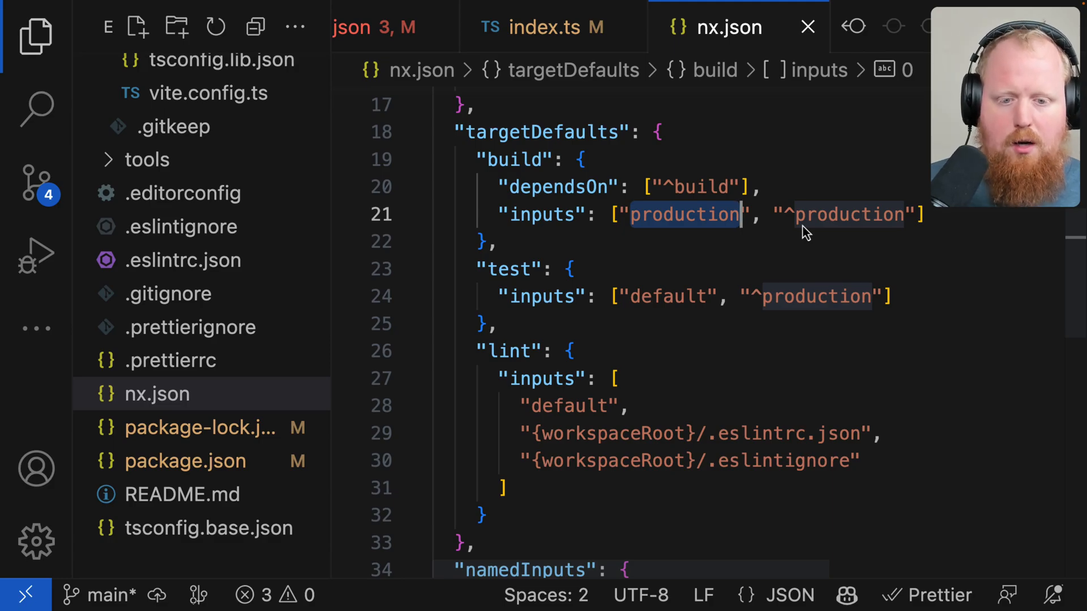
{"action": "mouse_move", "coordinate": [534, 437]}
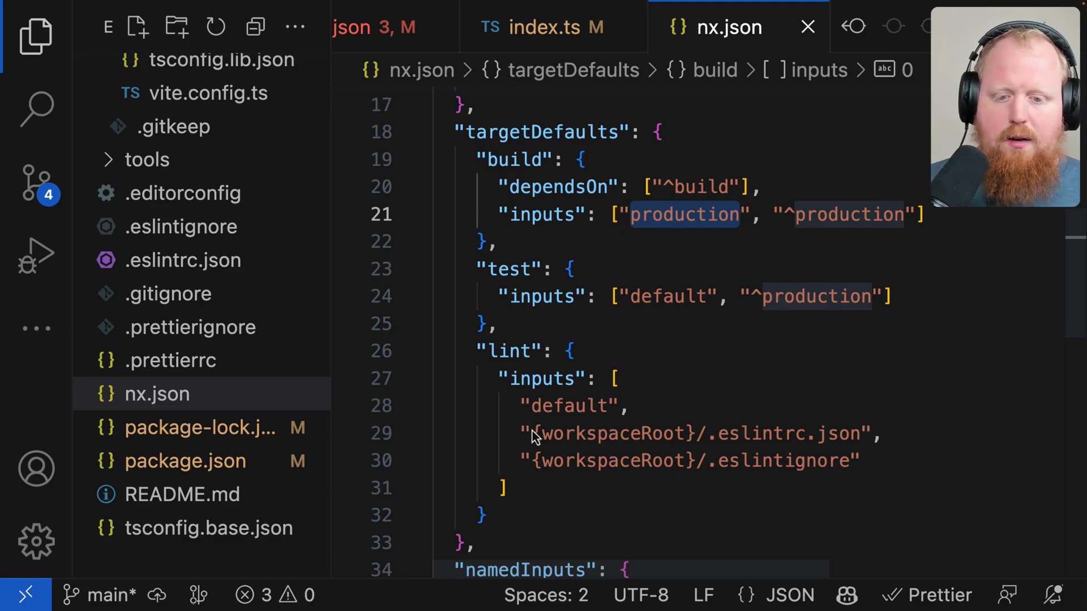
{"action": "double_click", "coordinate": [692, 434]}
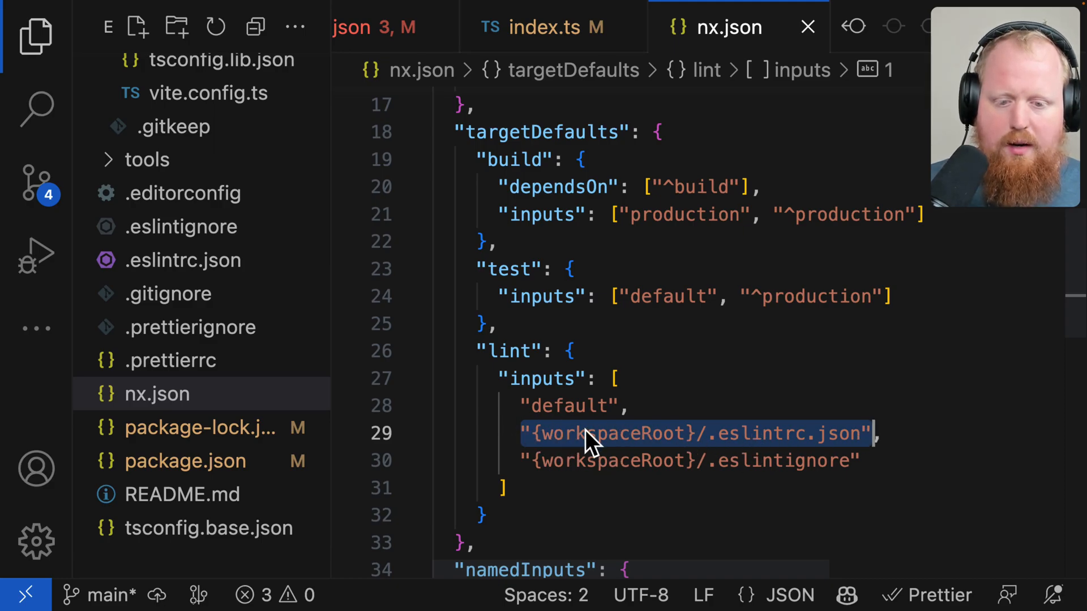
{"action": "scroll", "scroll_direction": "down", "scroll_amount": 3}
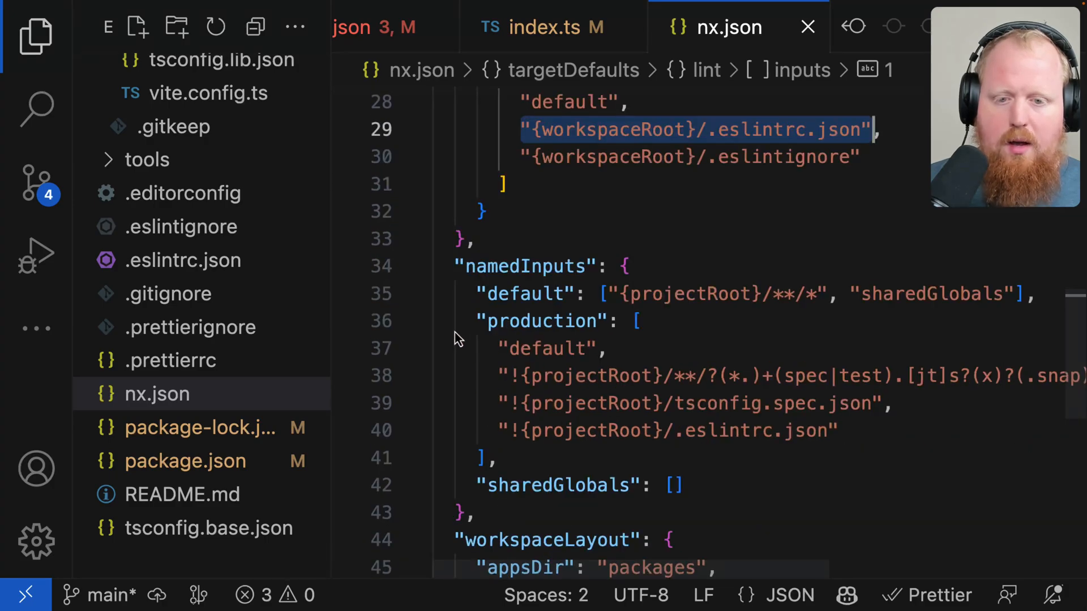
{"action": "left_click", "coordinate": [531, 293]}
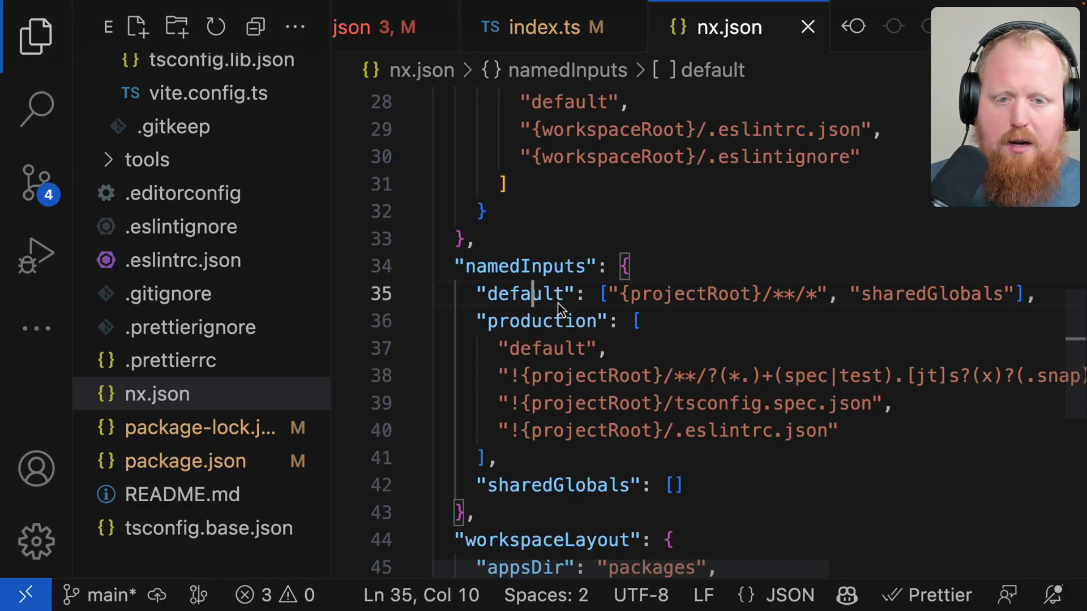
{"action": "left_click", "coordinate": [610, 320]}
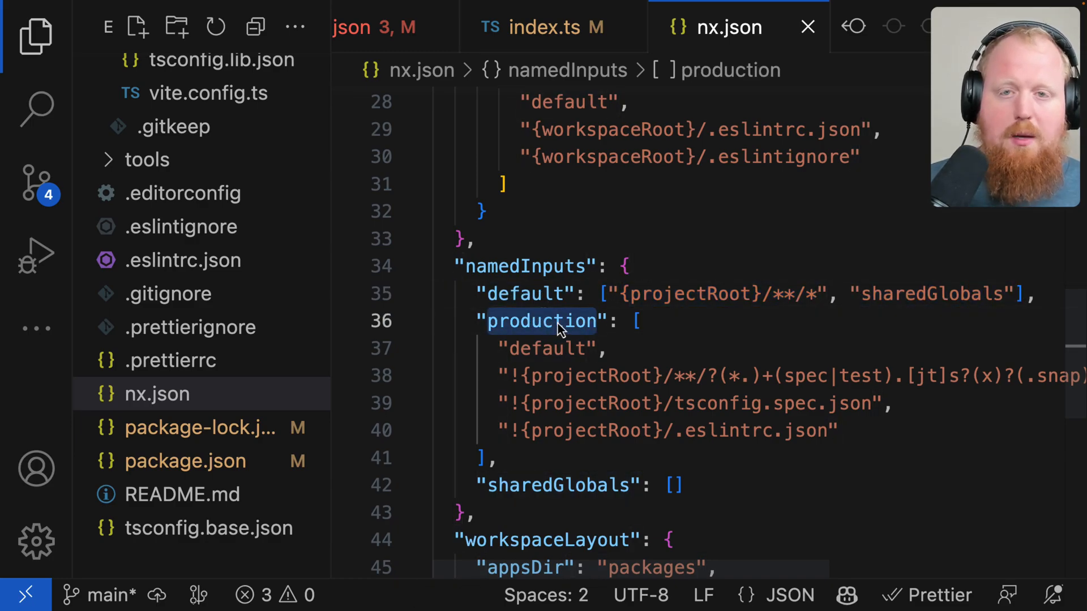
{"action": "mouse_move", "coordinate": [597, 352]}
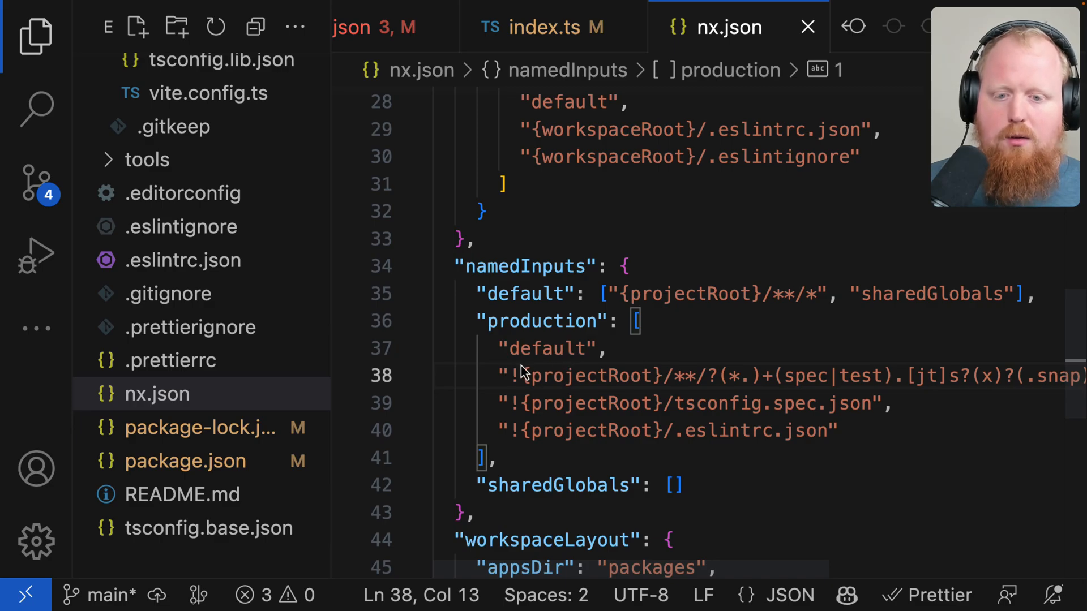
{"action": "left_click_drag", "start_coordinate": [499, 376], "coordinate": [1046, 376]}
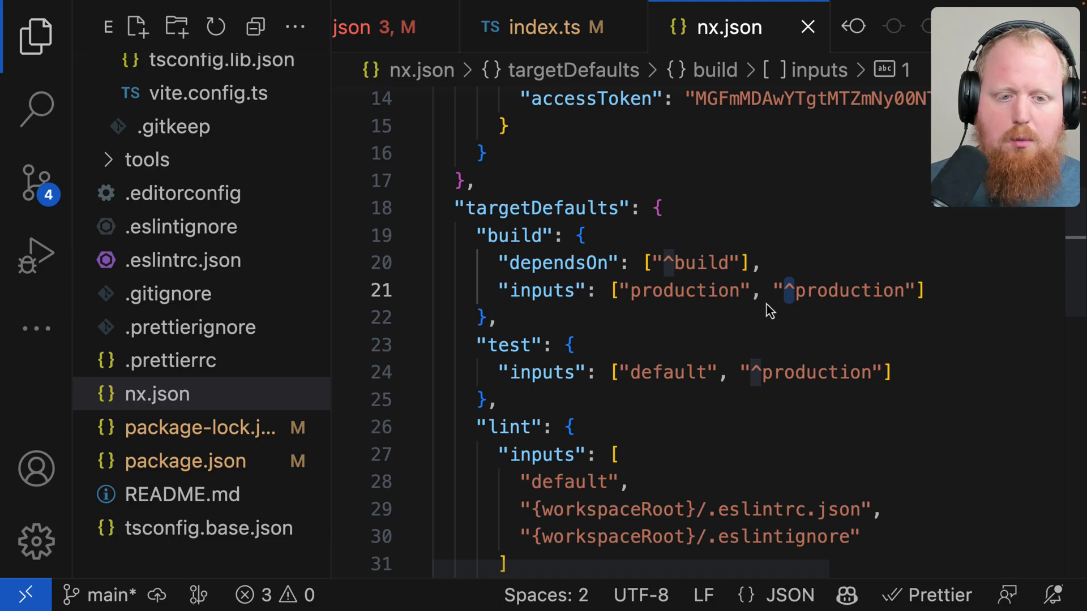
{"action": "double_click", "coordinate": [849, 290]}
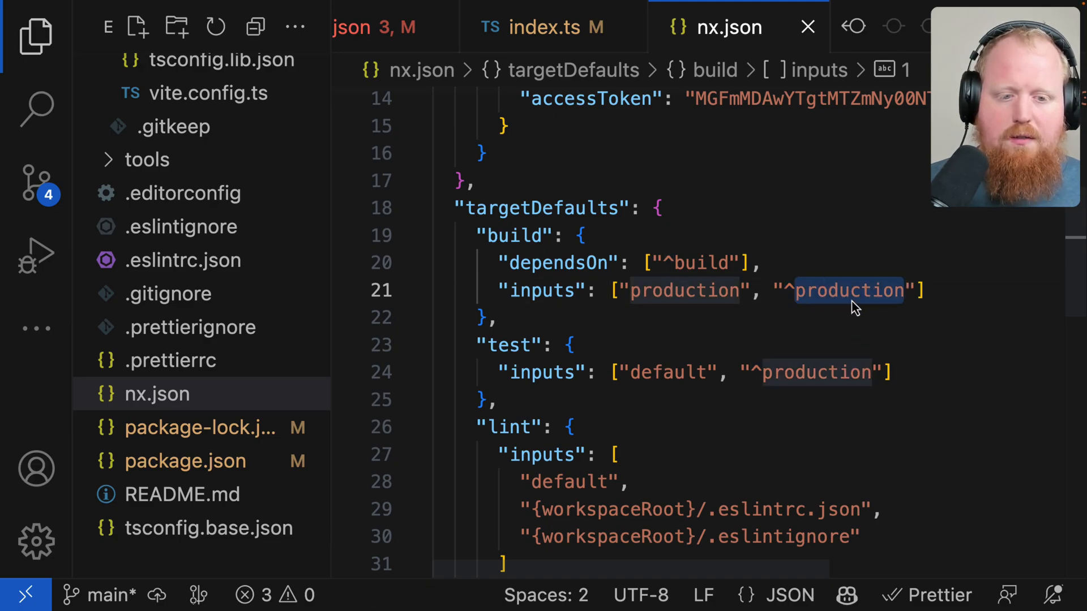